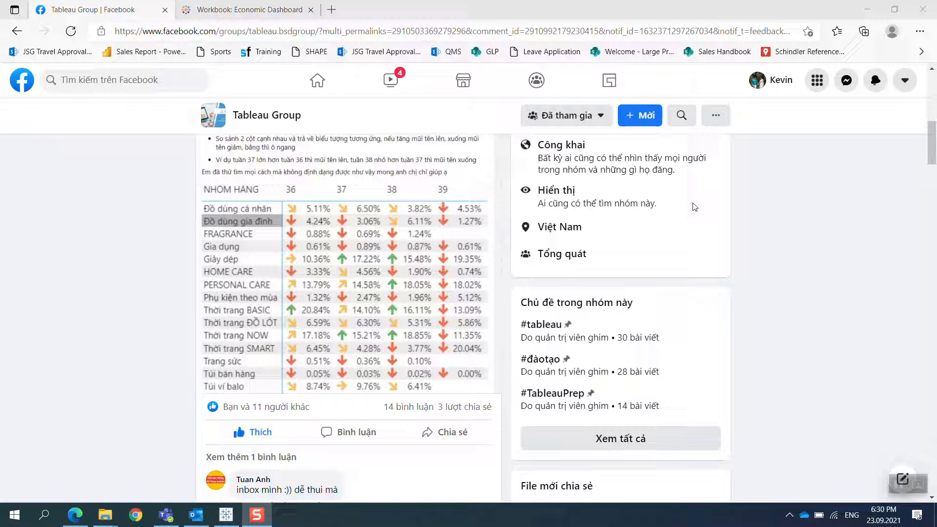
mouse_move(570, 220)
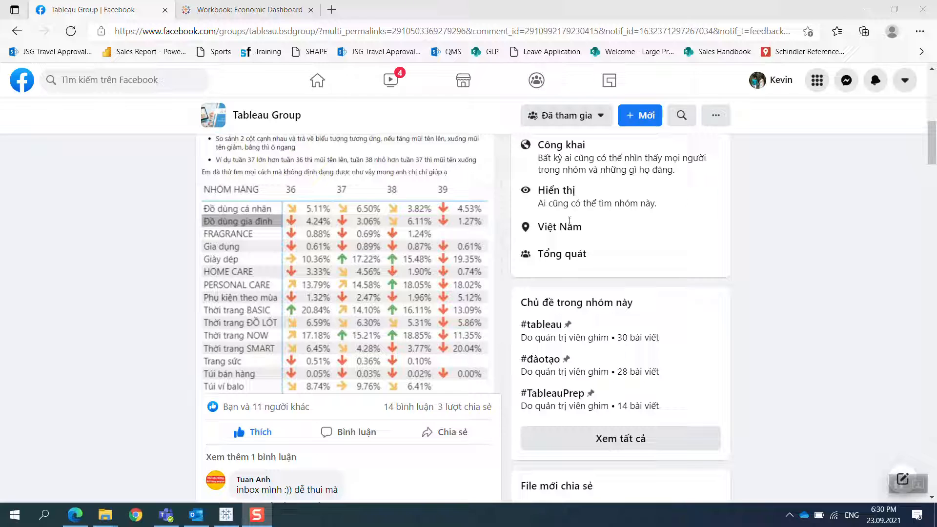
mouse_move(374, 257)
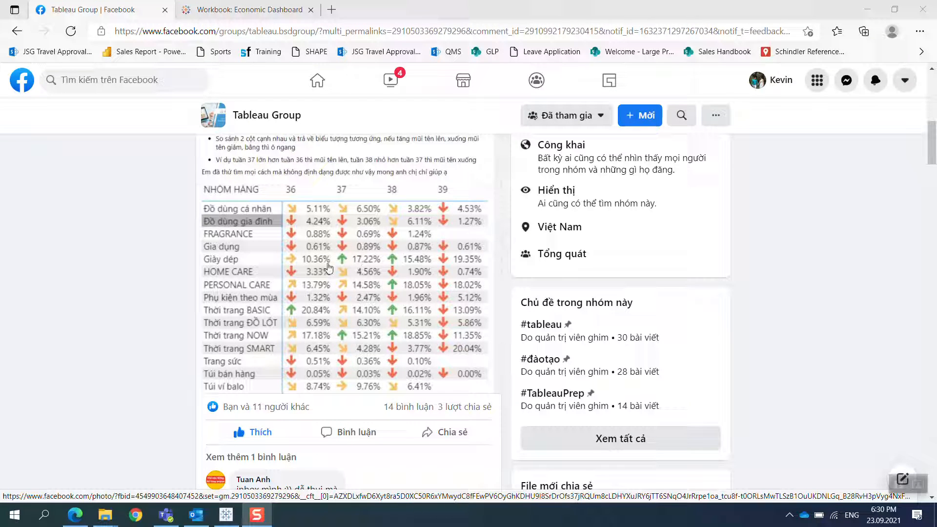
mouse_move(308, 227)
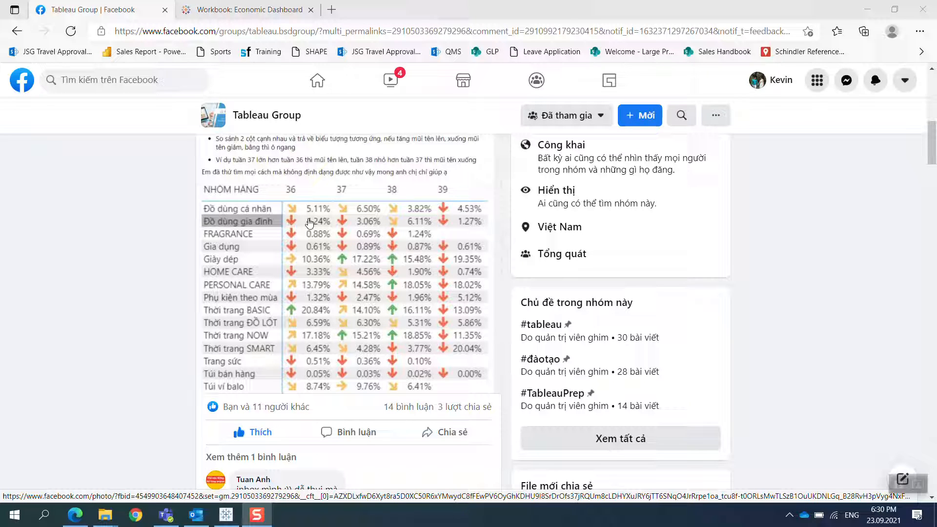
mouse_move(270, 251)
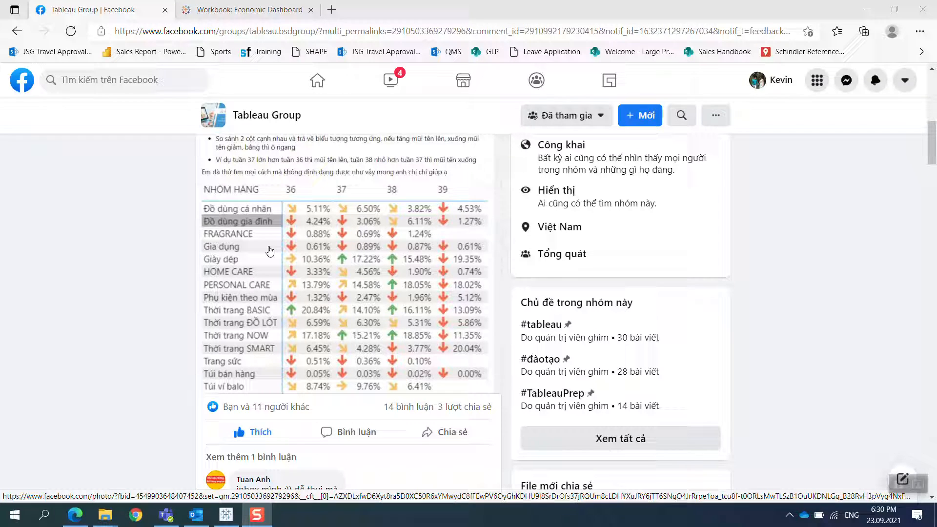
mouse_move(865, 13)
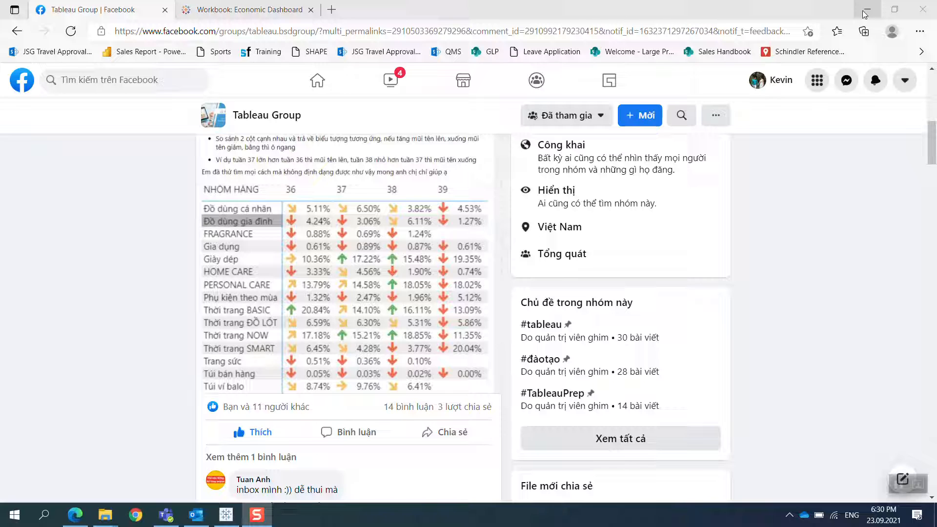
mouse_move(864, 9)
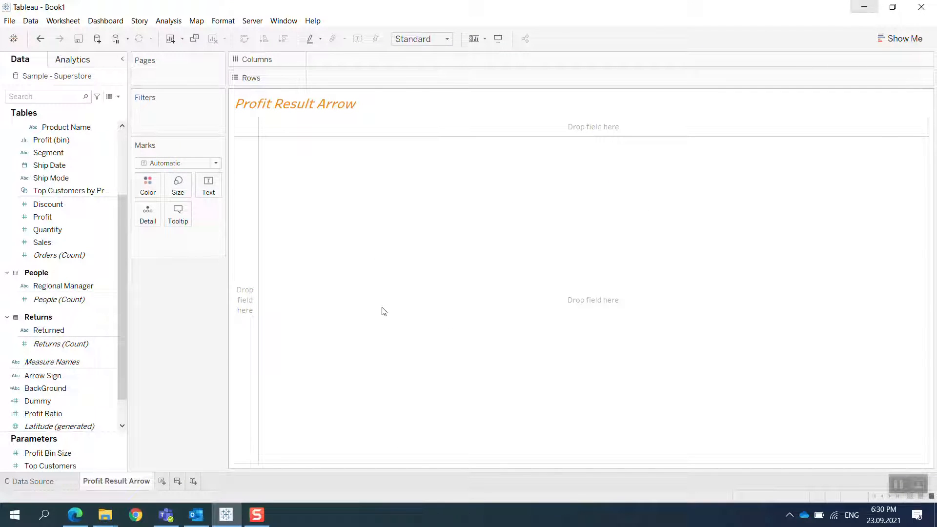
mouse_move(284, 360)
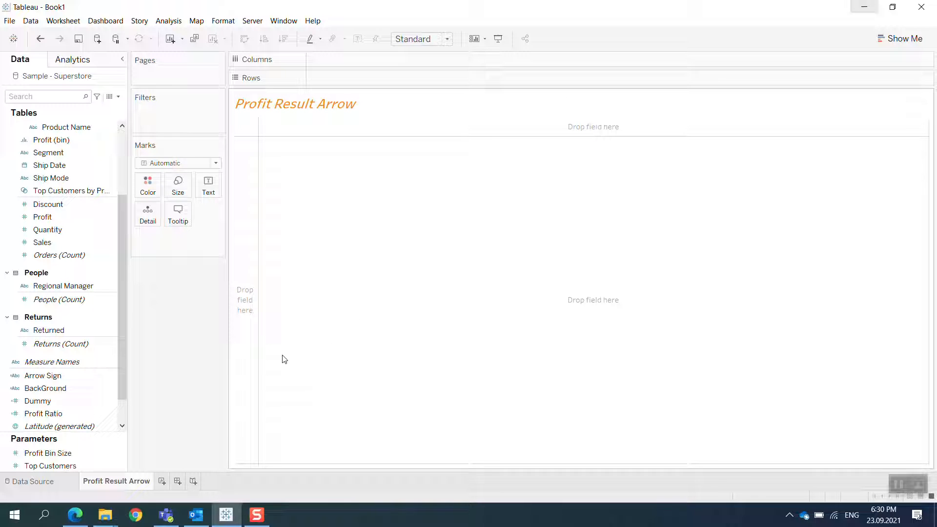
mouse_move(114, 278)
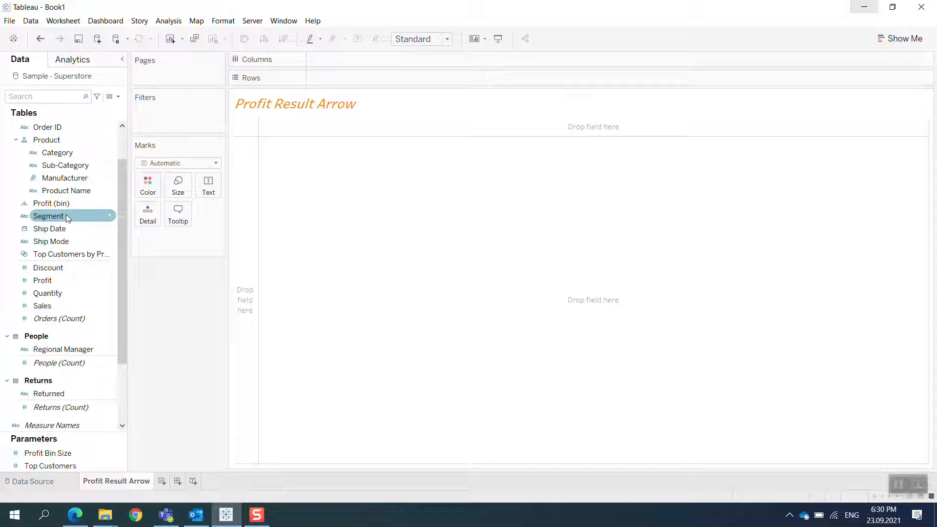
mouse_move(75, 239)
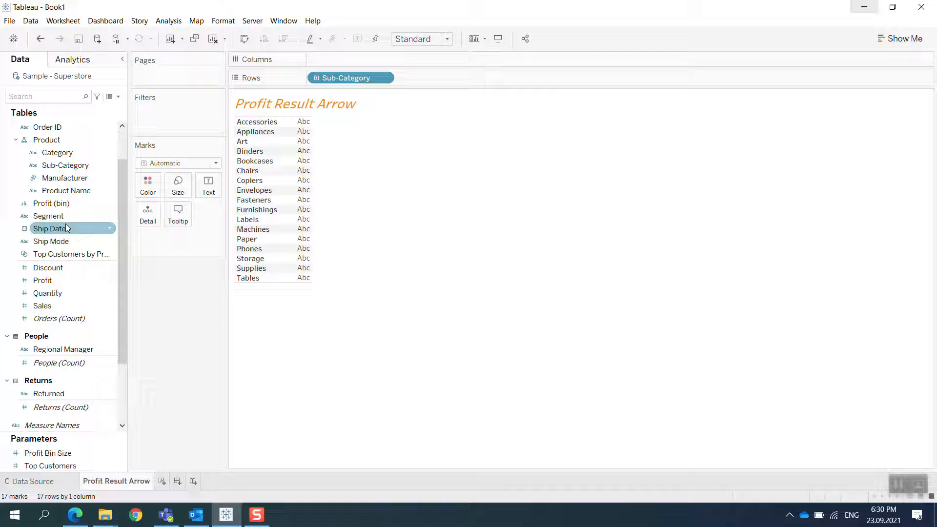
mouse_move(67, 190)
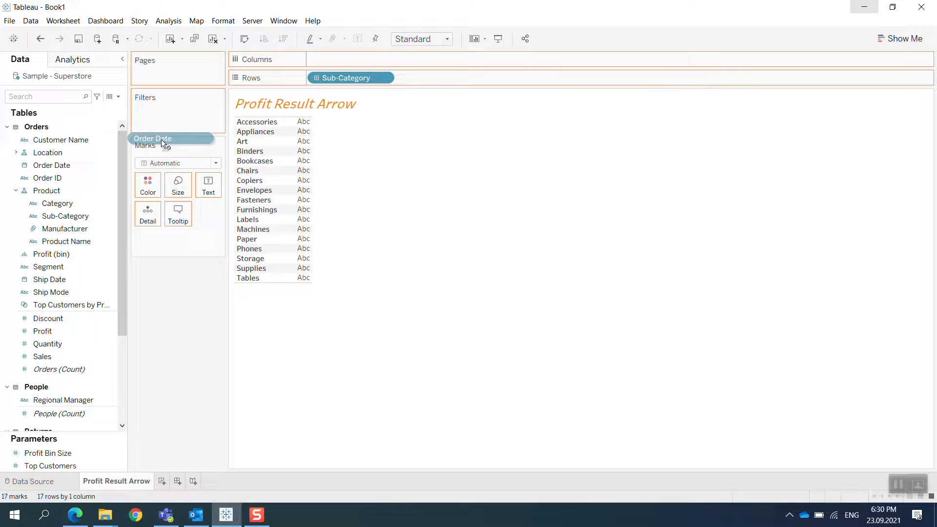
- Change the Order Date pill on Columns from YEAR to MONTH
left_click(384, 58)
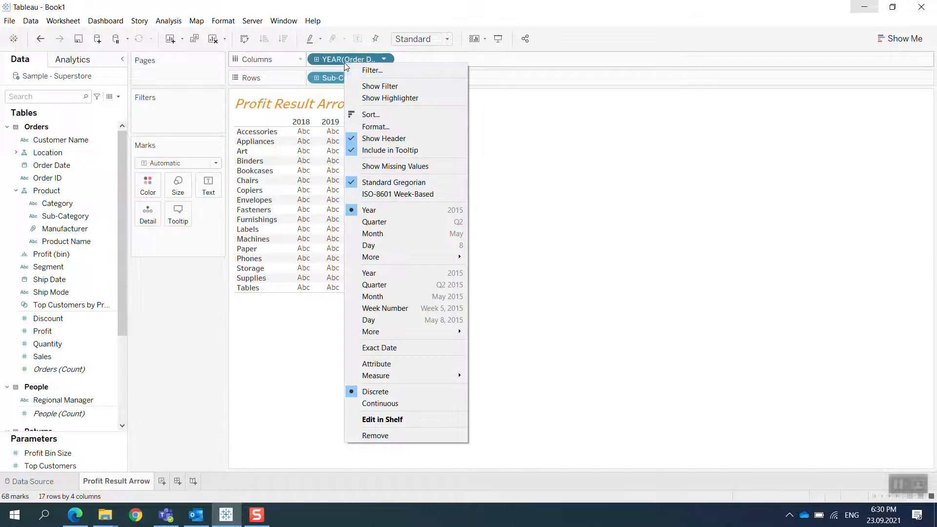
left_click(372, 233)
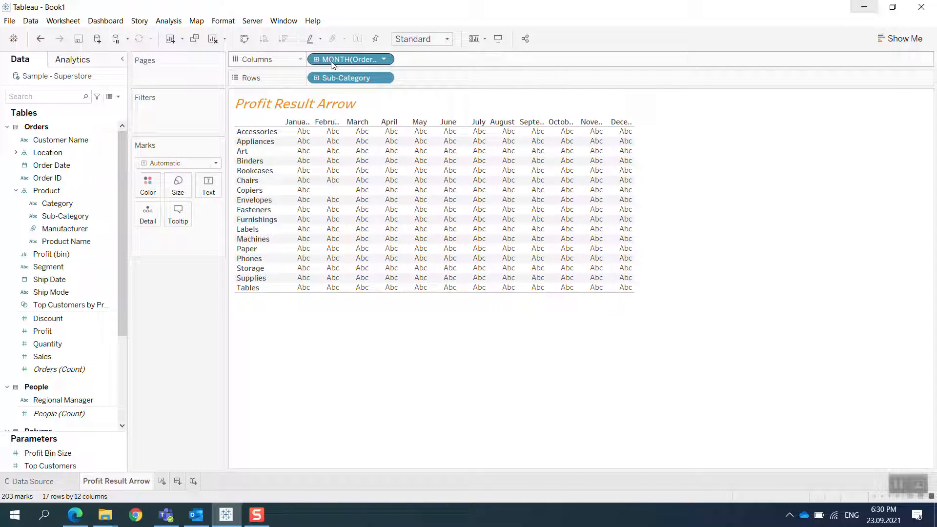
mouse_move(350, 58)
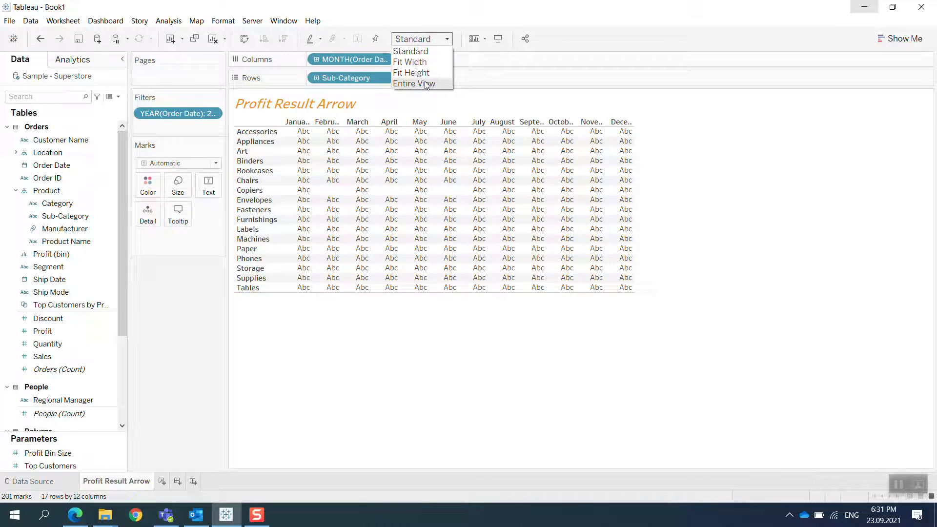
- Set the sheet's fit to Entire View so the table fills the view
left_click(413, 83)
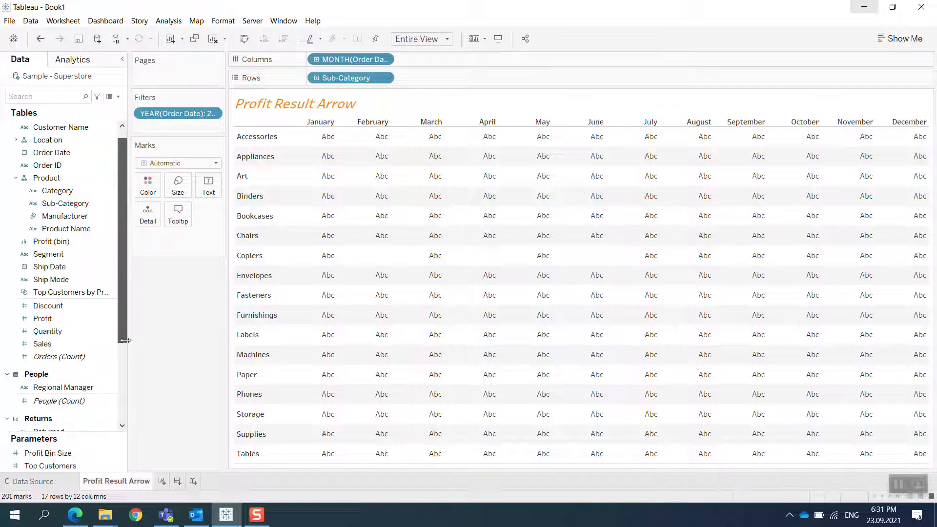
scroll("down", 3)
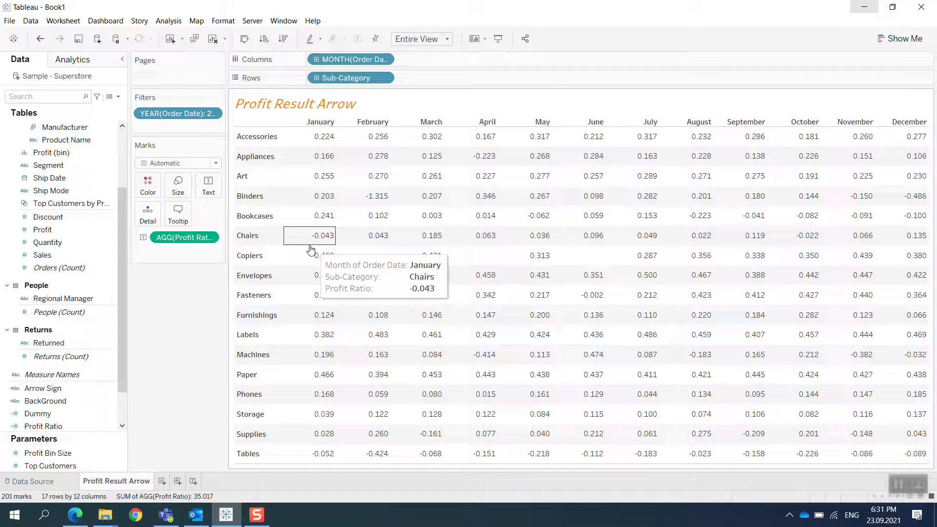
- Format the Profit Ratio cell values as percentages with one decimal place
right_click(184, 237)
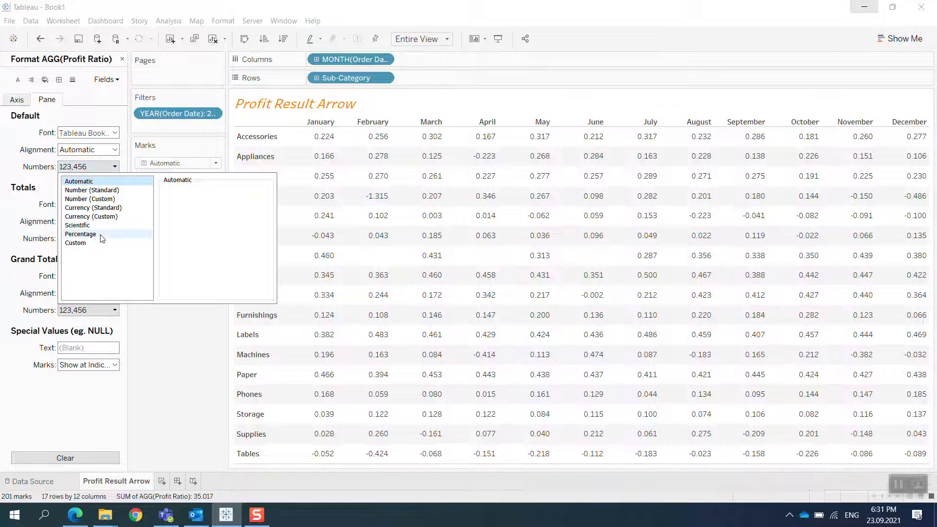
left_click(80, 235)
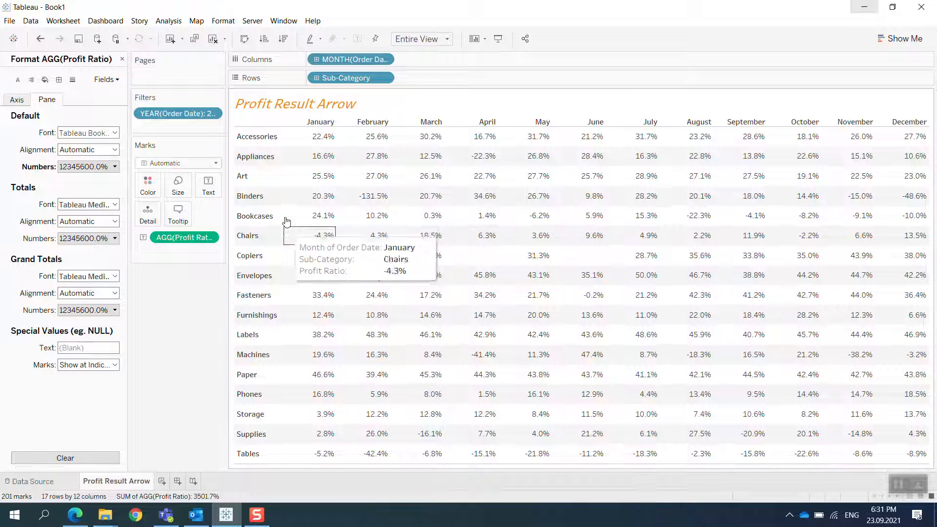
mouse_move(417, 255)
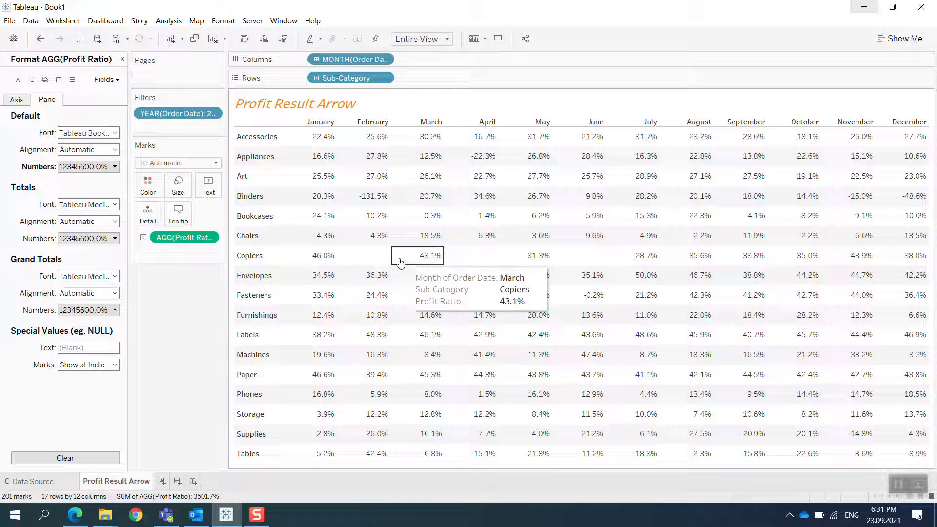
mouse_move(525, 315)
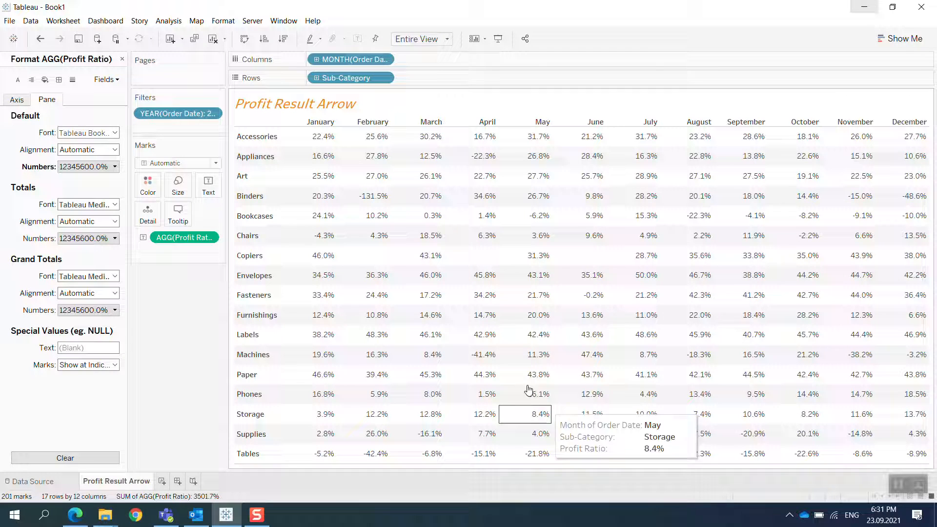
mouse_move(686, 235)
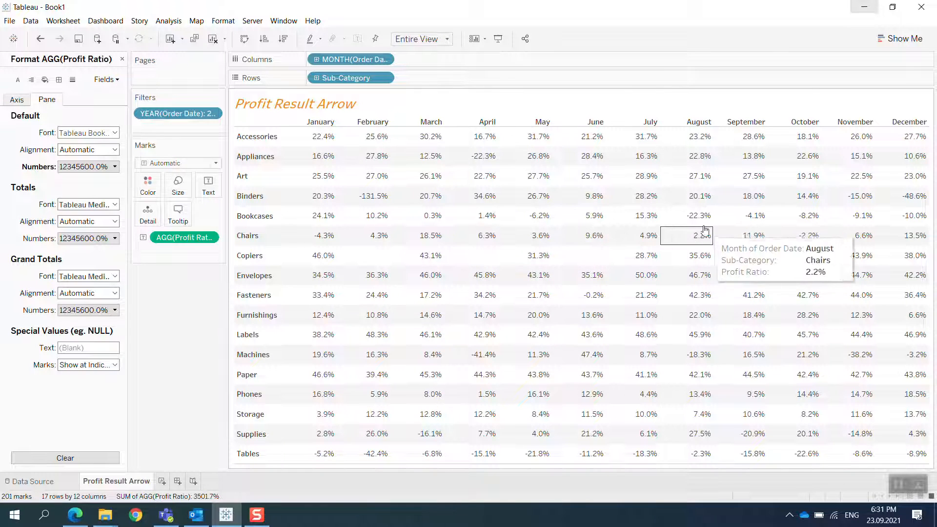
mouse_move(310, 216)
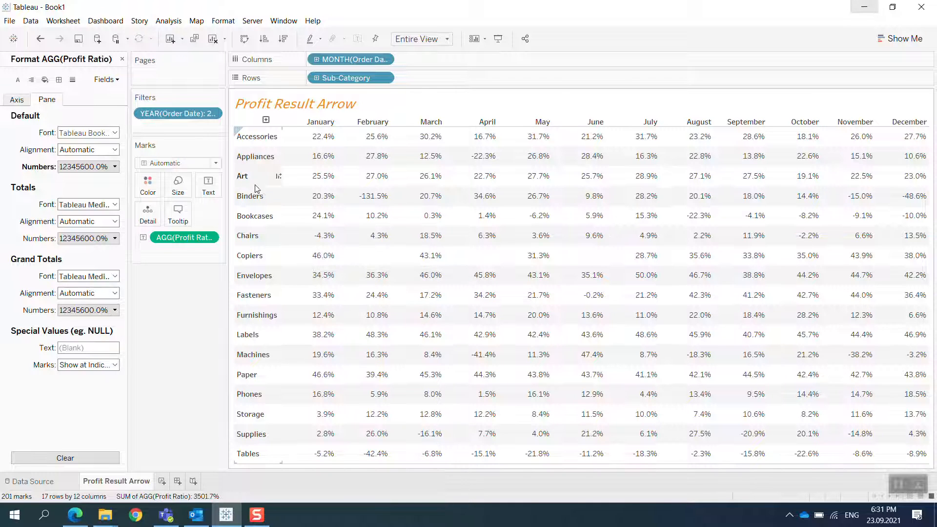
mouse_move(317, 196)
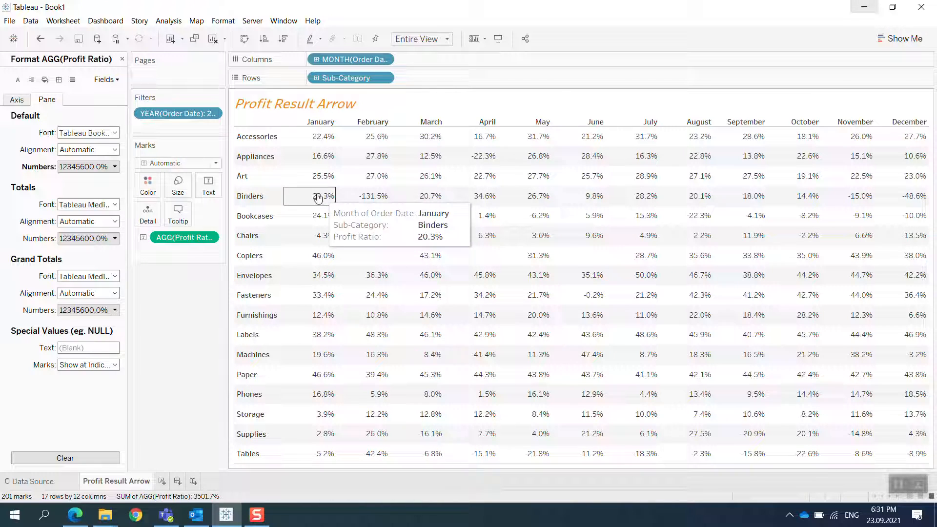
left_click(123, 58)
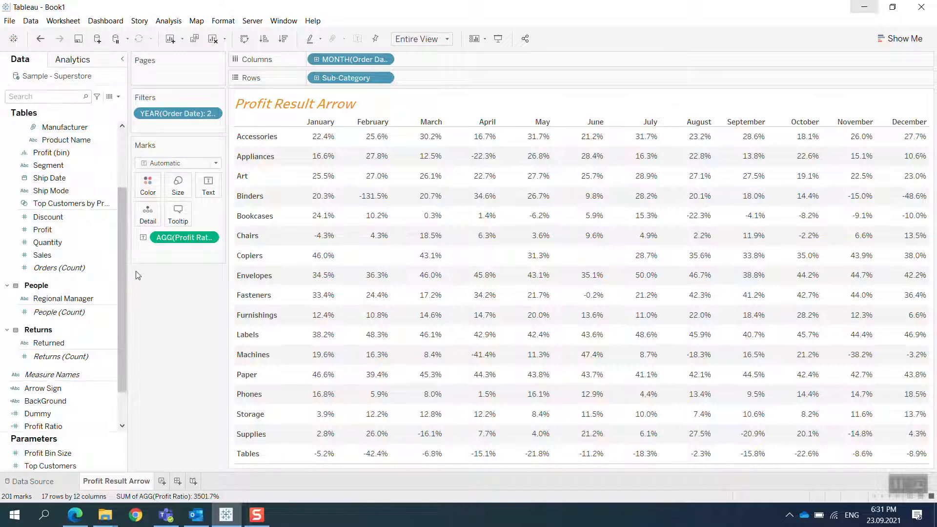
mouse_move(205, 256)
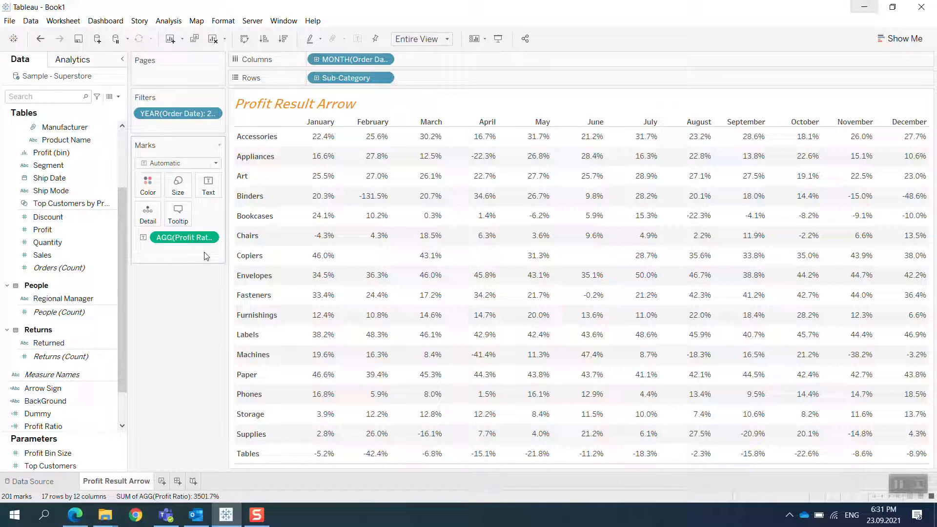
mouse_move(309, 137)
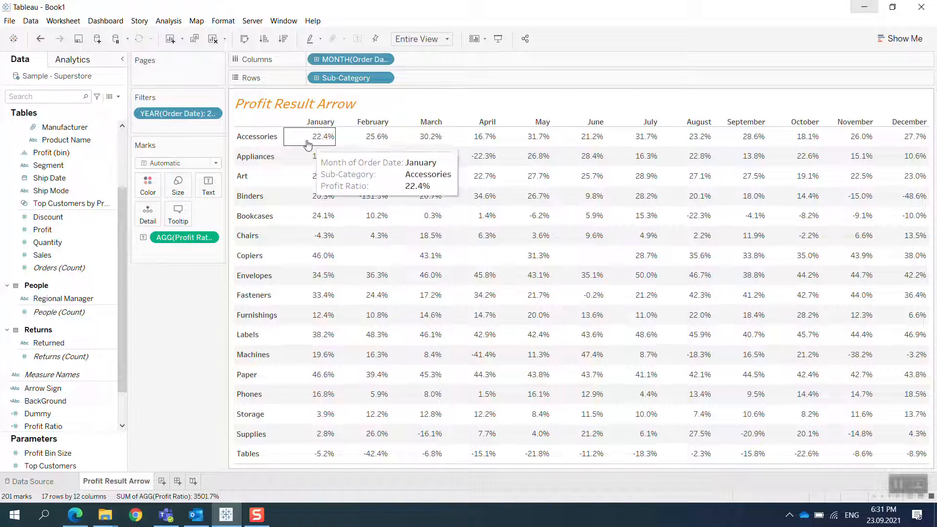
mouse_move(162, 357)
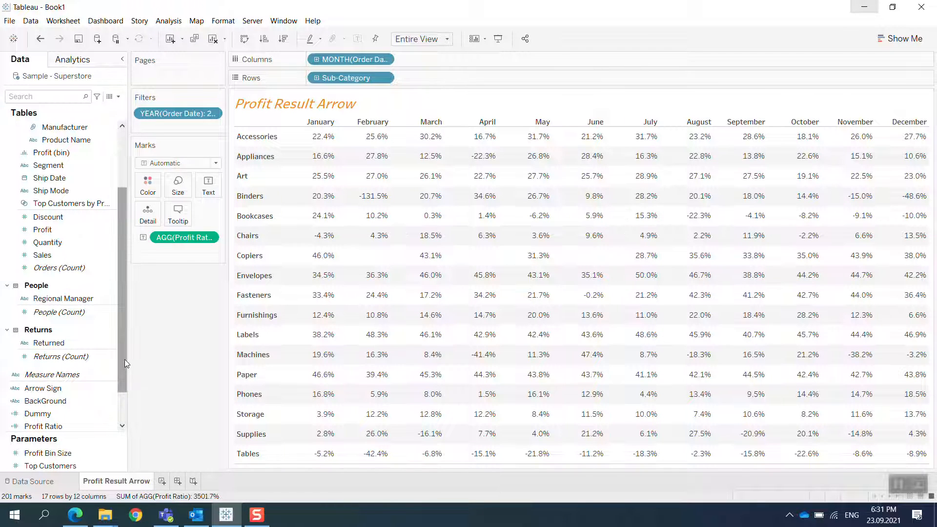
scroll("down", 3)
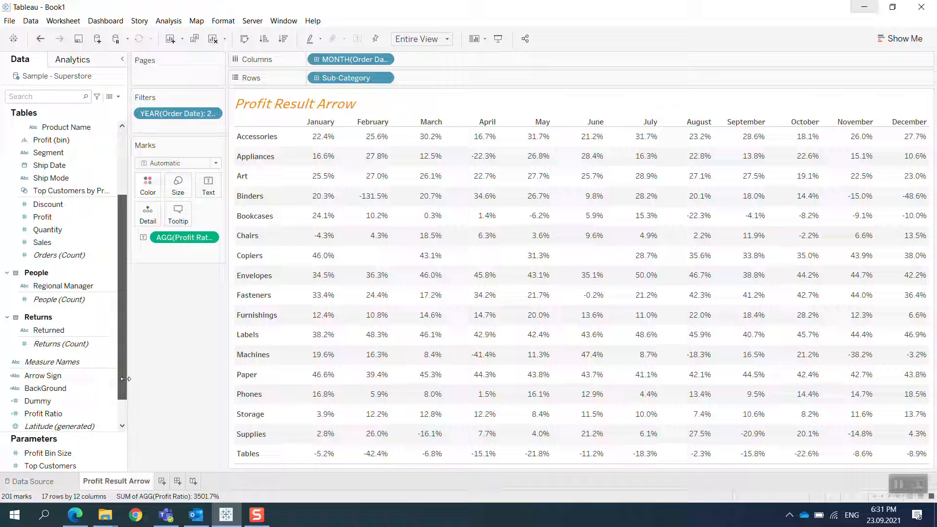
left_click(42, 375)
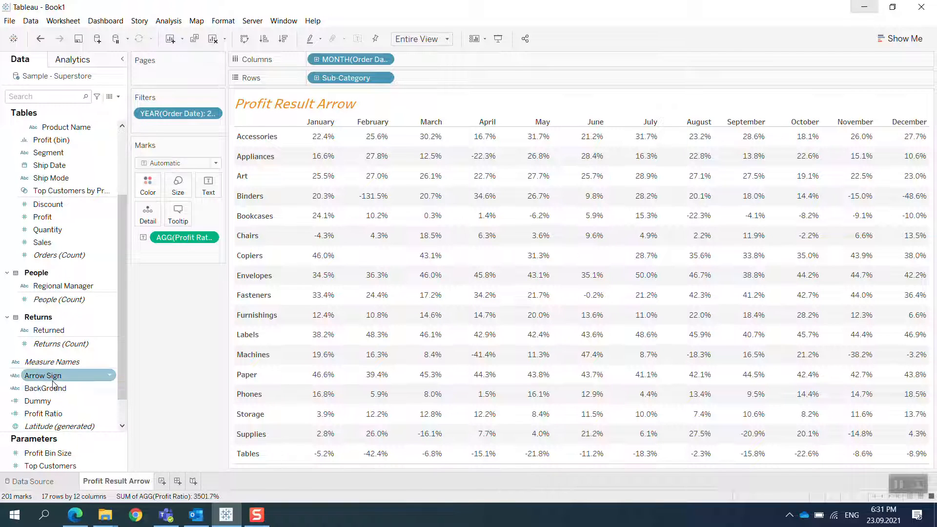
- Confirm the Arrow Sign calculation and switch marks to Shape driven by Arrow Sign
right_click(43, 376)
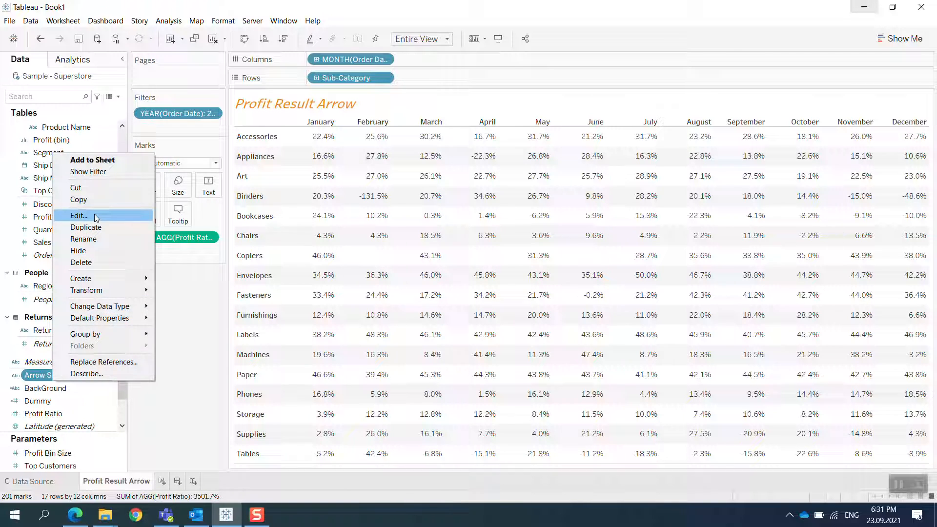
left_click(79, 216)
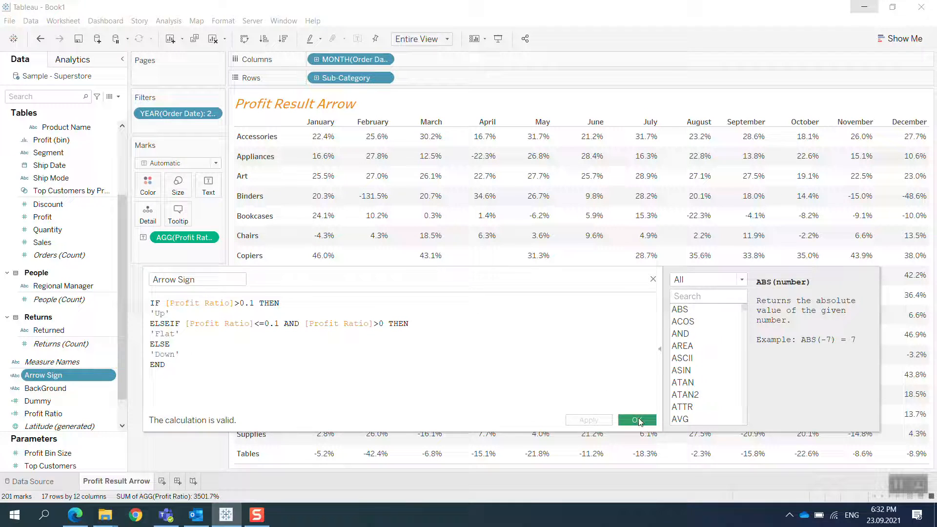
left_click(637, 420)
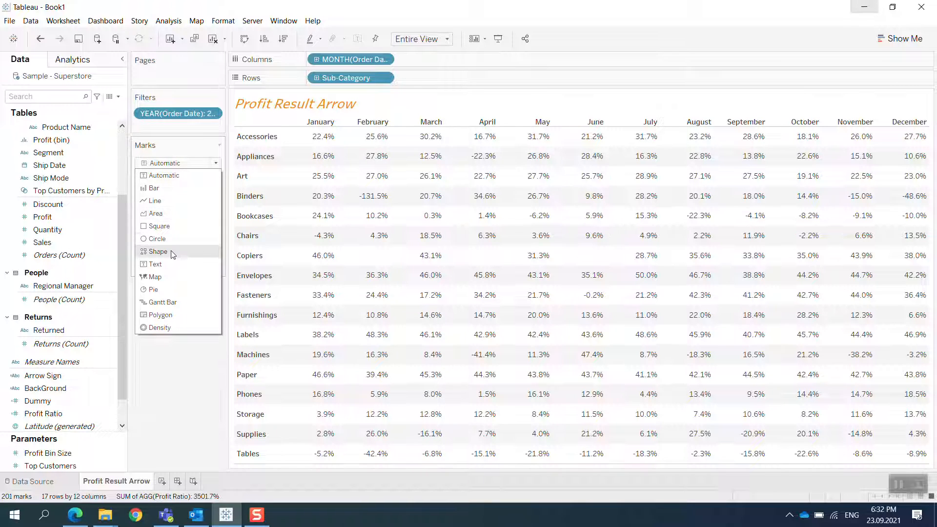
mouse_move(157, 277)
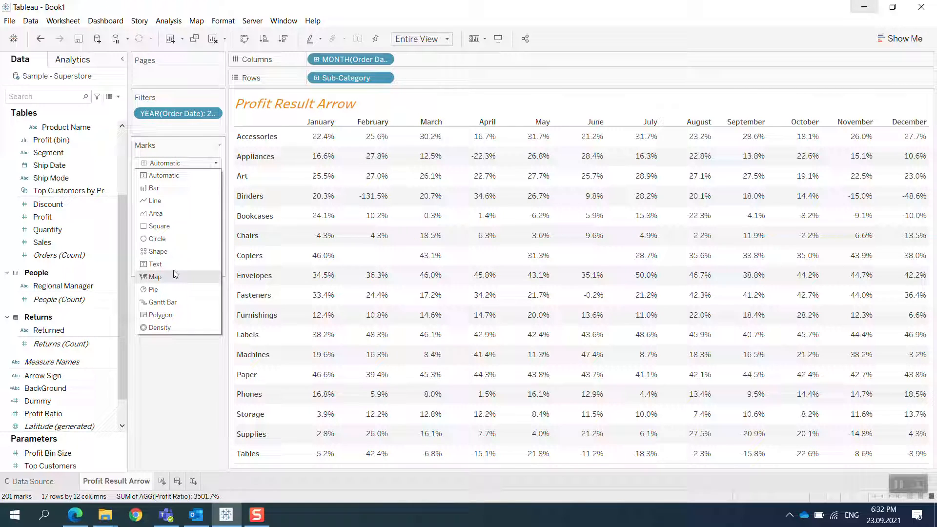
left_click(157, 251)
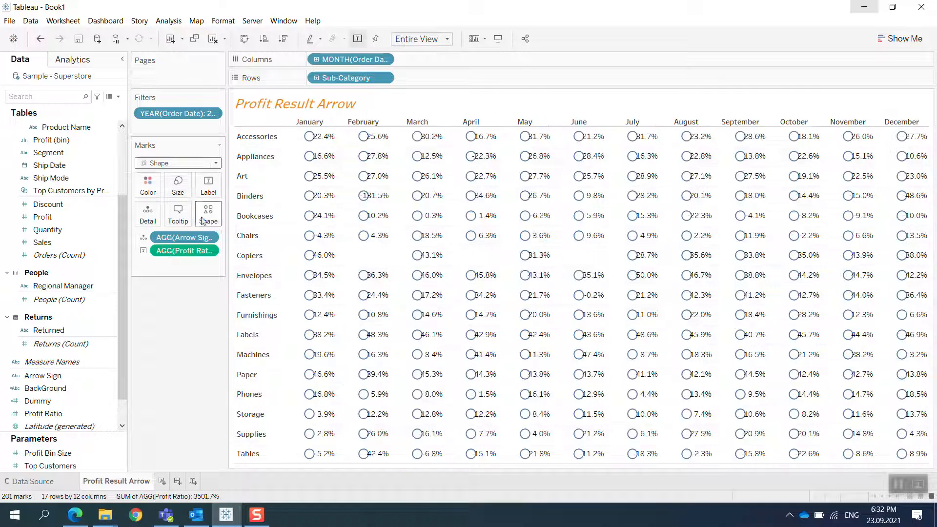
mouse_move(309, 176)
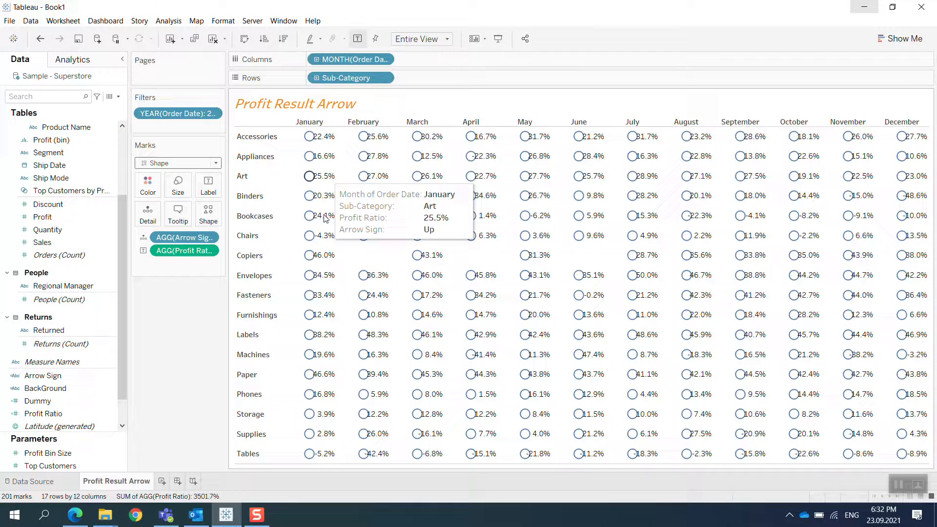
mouse_move(309, 216)
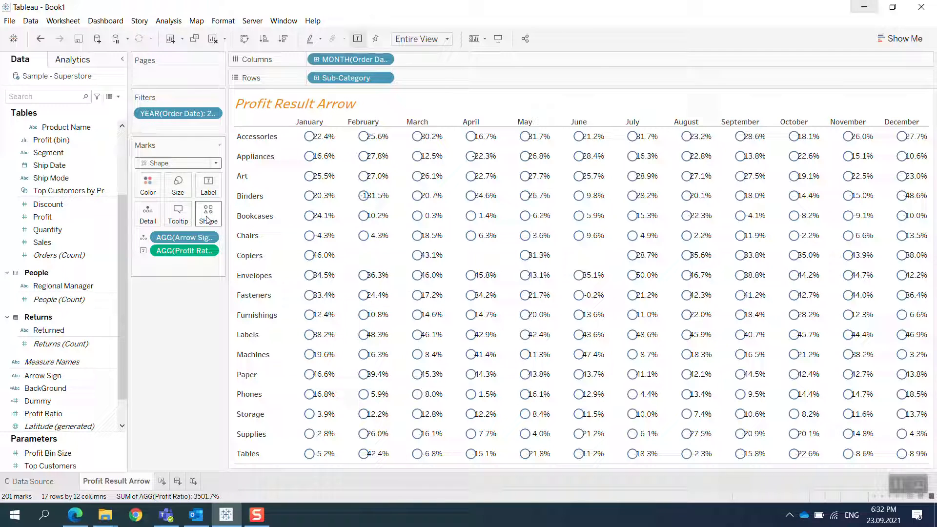
left_click(208, 213)
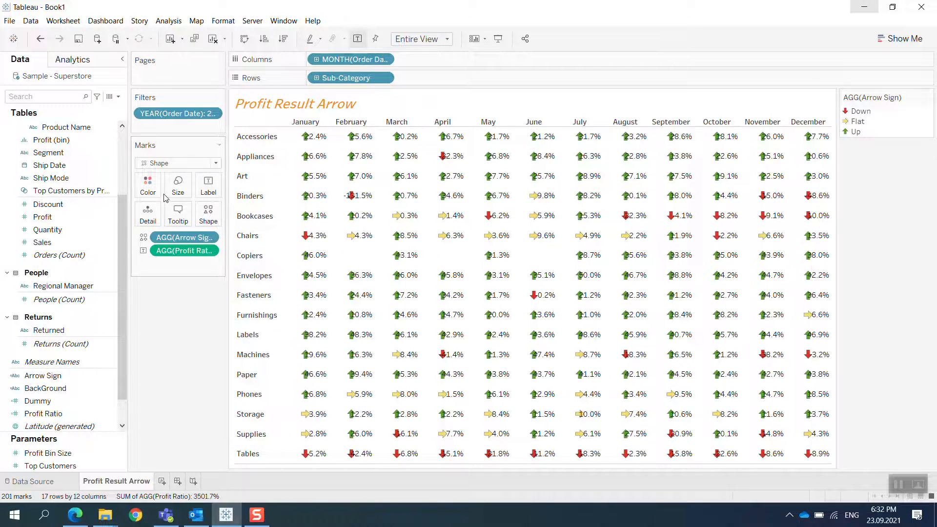
- Open the Edit Shape settings for the Arrow Sign legend
left_click(207, 214)
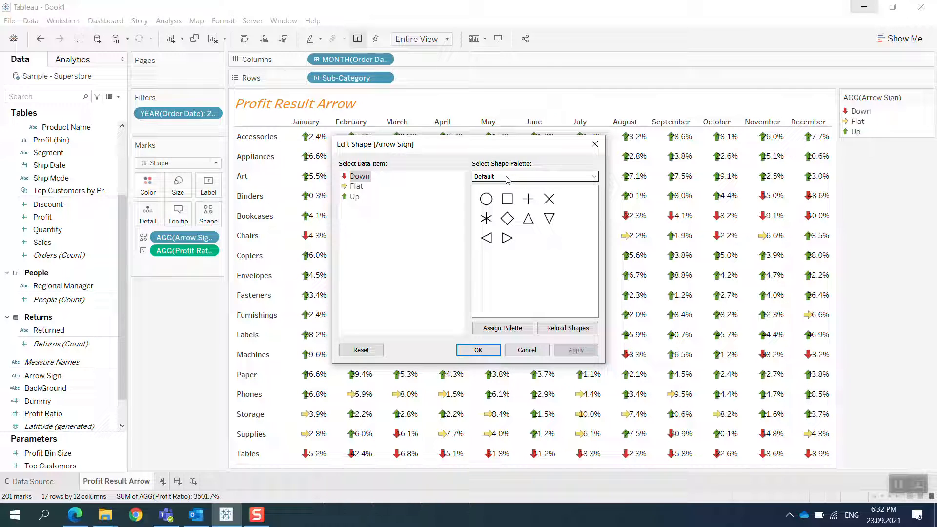
- Switch the Arrow Sign shape palette to Arrows and confirm the shapes
left_click(592, 176)
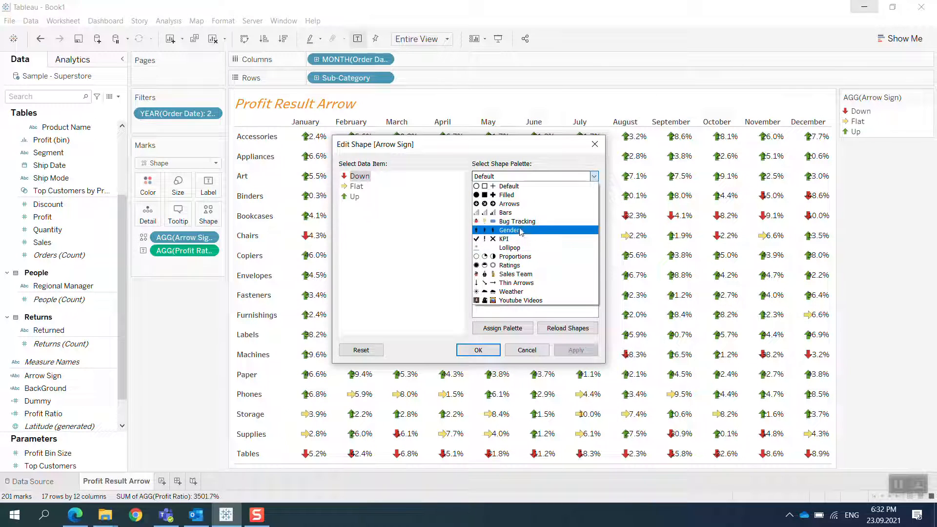
left_click(509, 204)
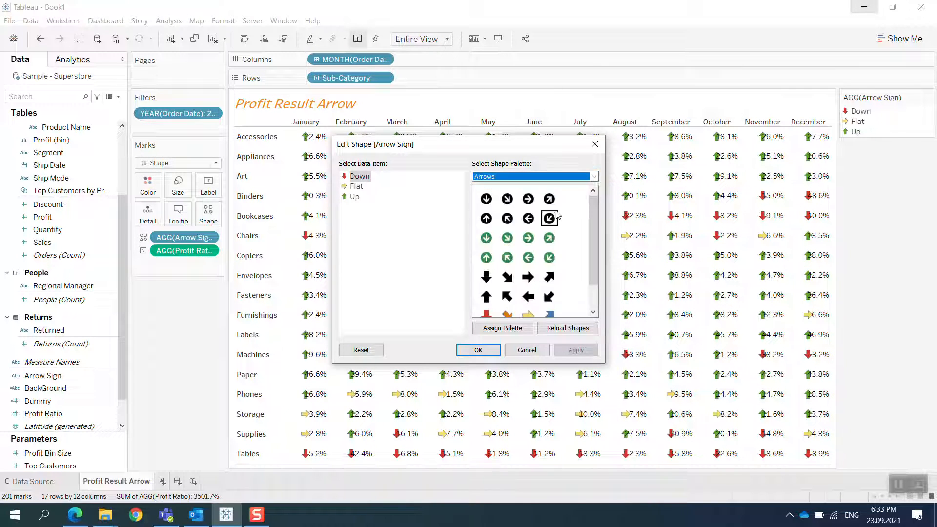
scroll("down", 3)
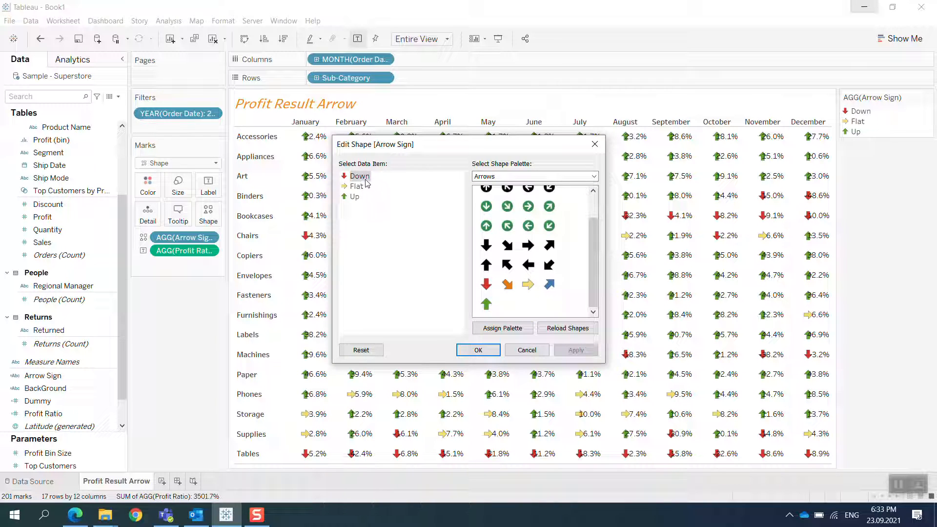
left_click(487, 264)
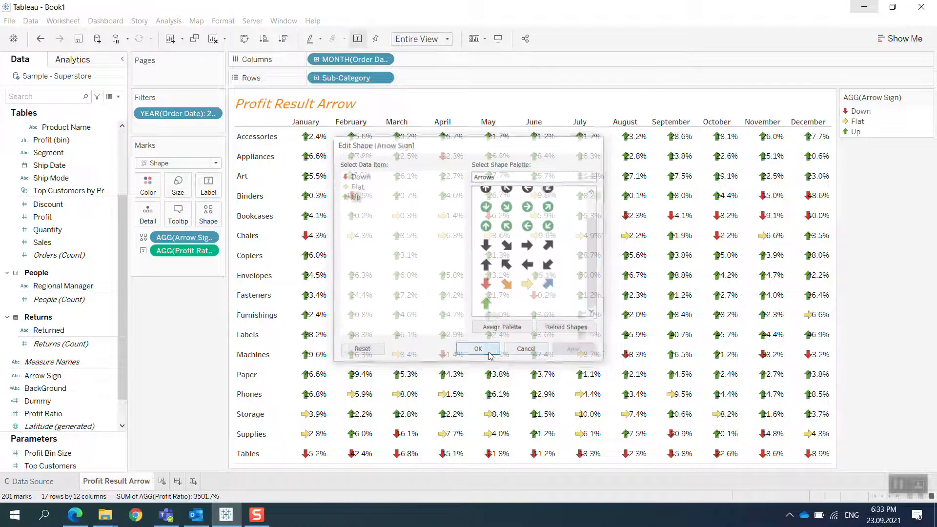
left_click(477, 349)
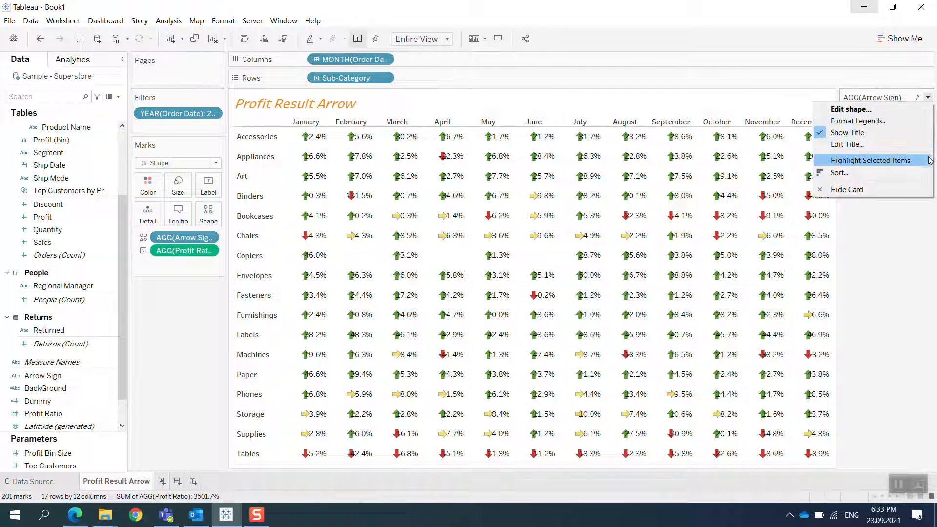
- Hide the Arrow Sign legend and set the sub-category header font to bold blue
left_click(868, 160)
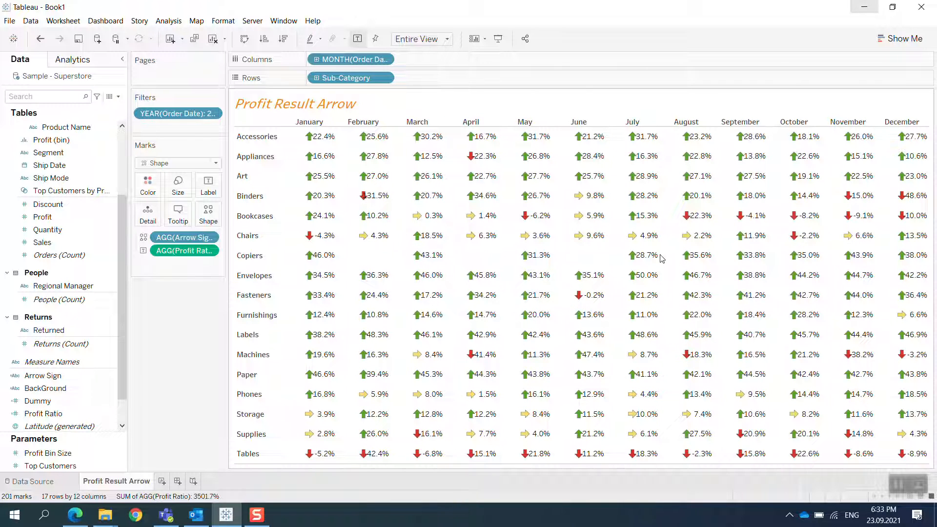
right_click(255, 156)
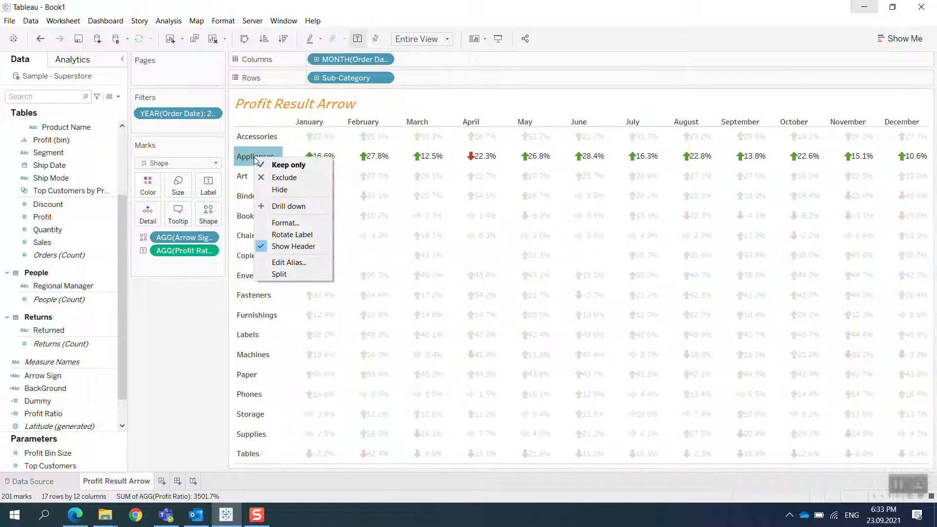
mouse_move(286, 223)
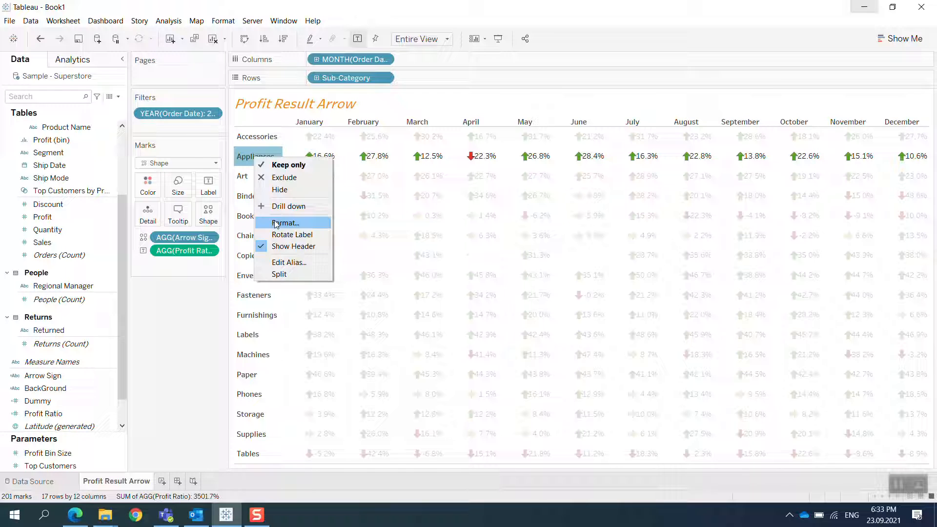
left_click(288, 223)
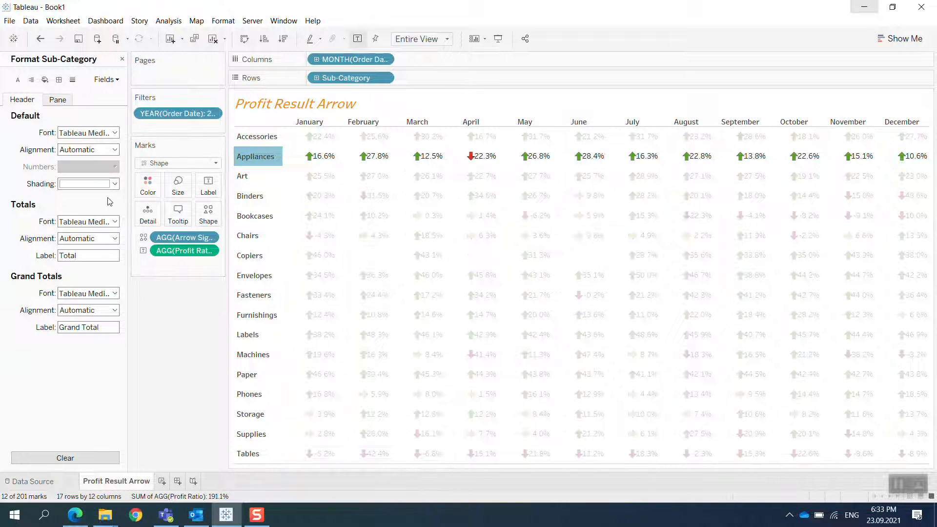
left_click(114, 133)
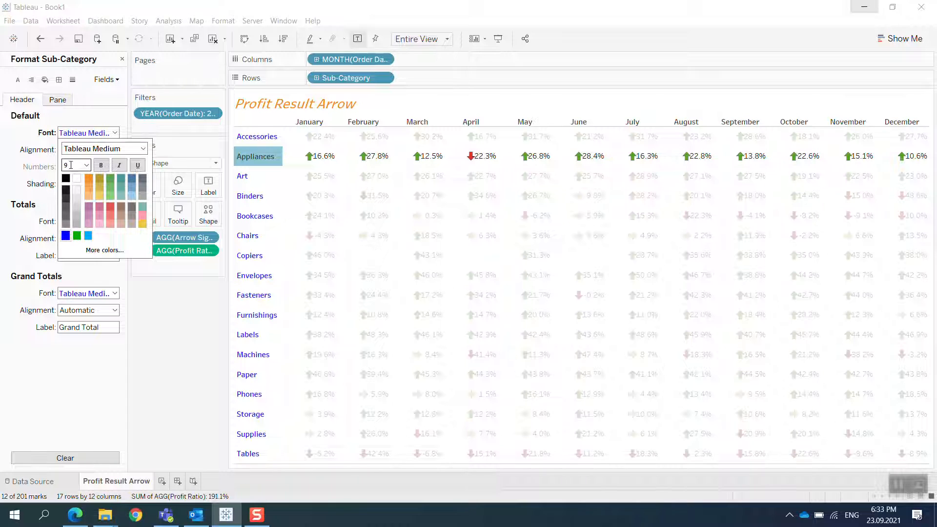
left_click(86, 165)
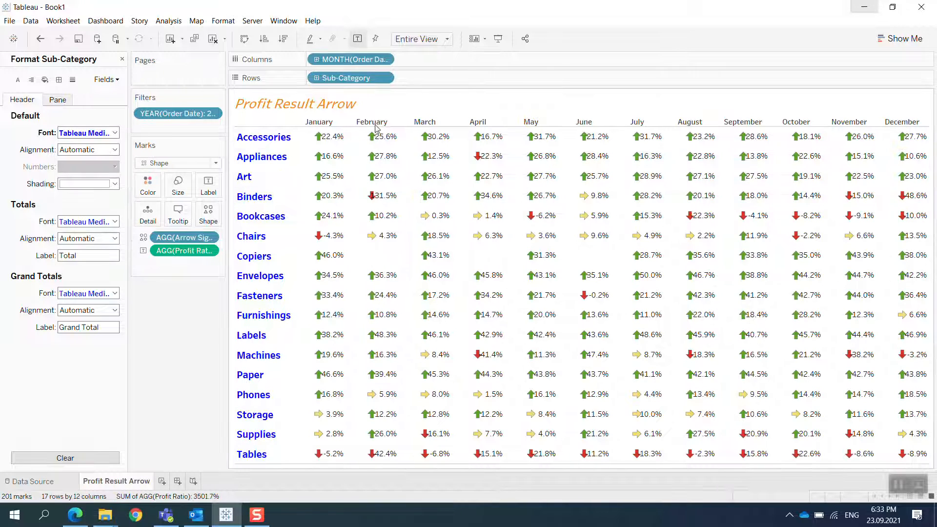
- Set the month column header font to bold blue in the Format pane
right_click(371, 122)
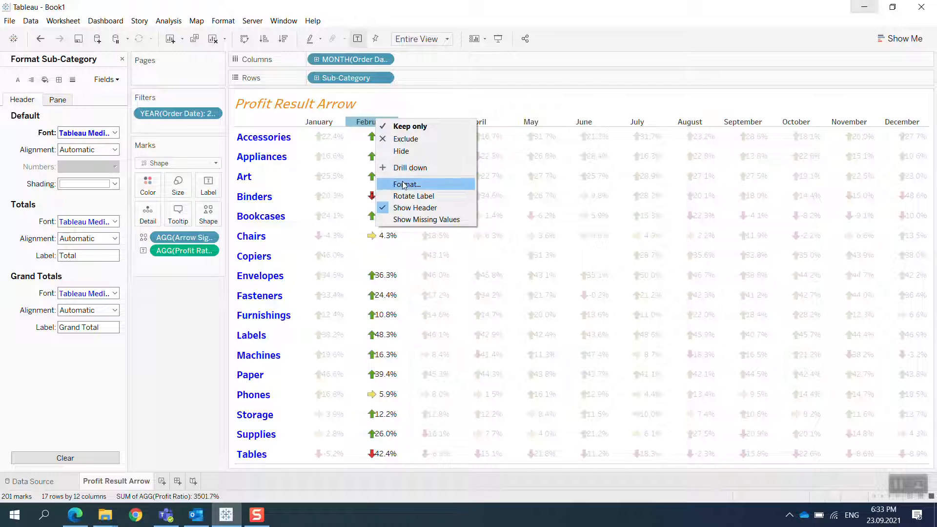
left_click(405, 184)
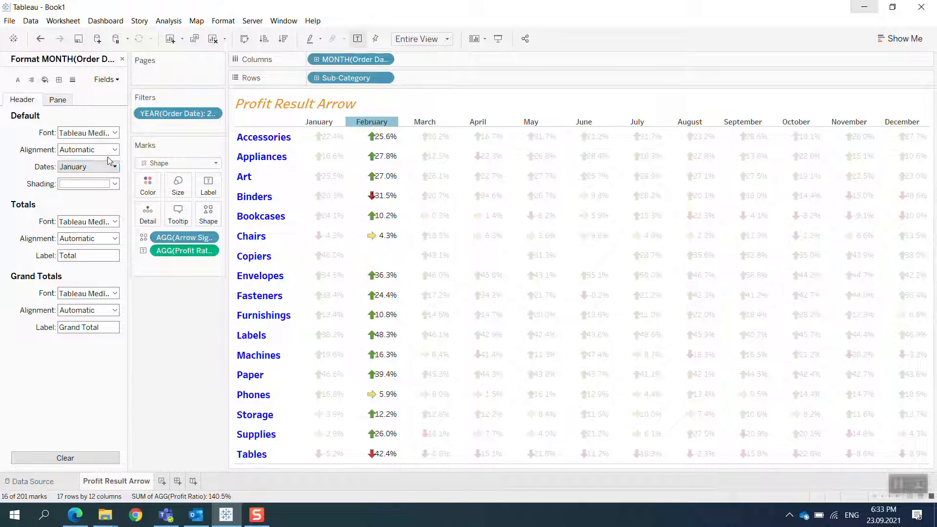
left_click(113, 133)
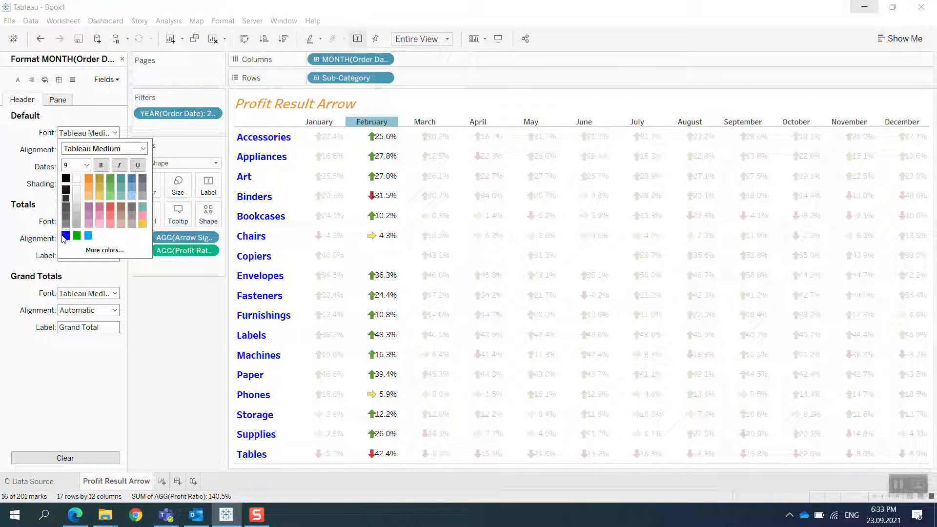
left_click(85, 164)
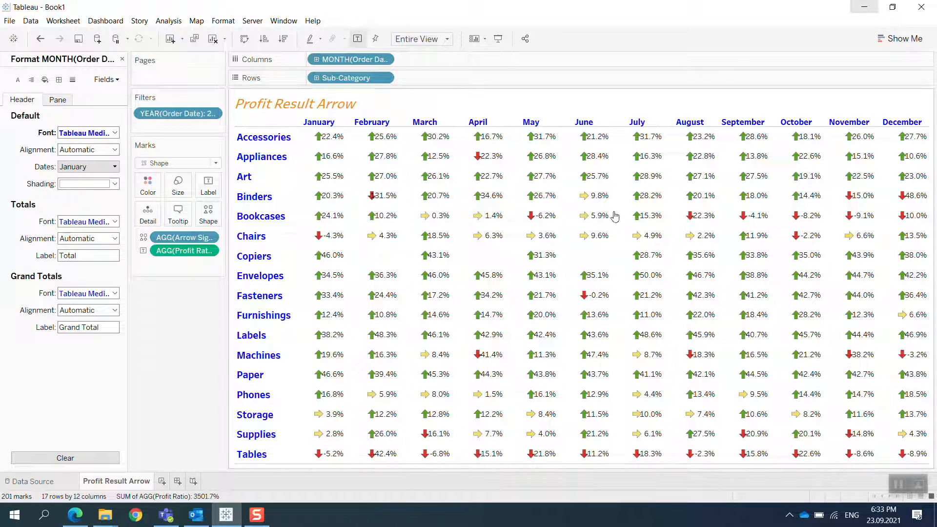
mouse_move(301, 211)
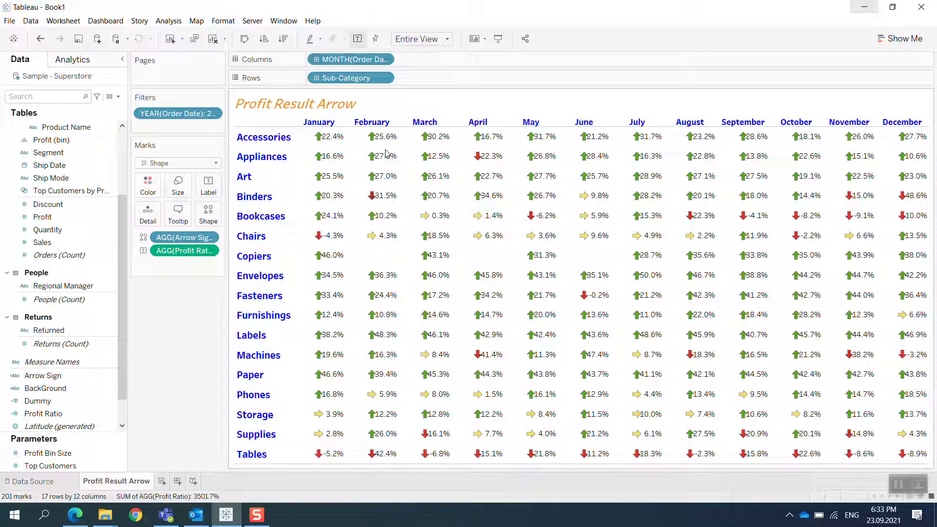
mouse_move(413, 150)
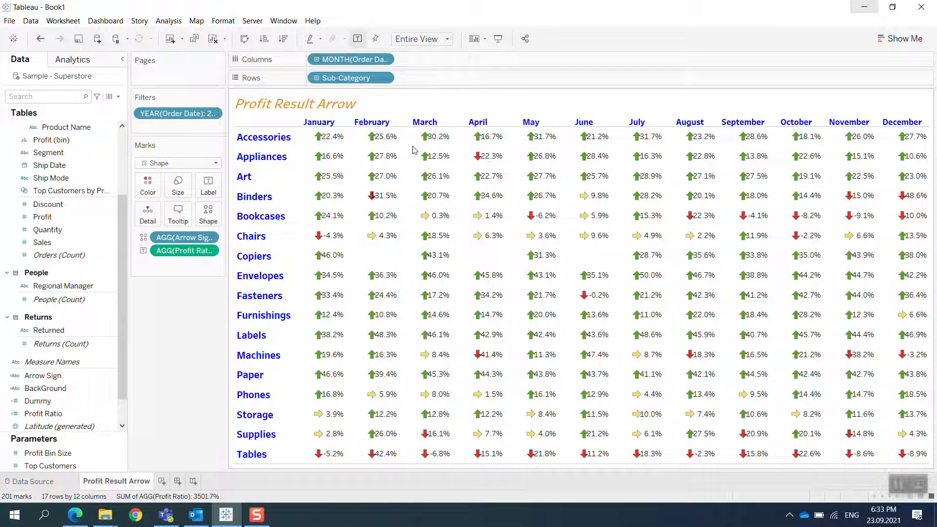
mouse_move(340, 386)
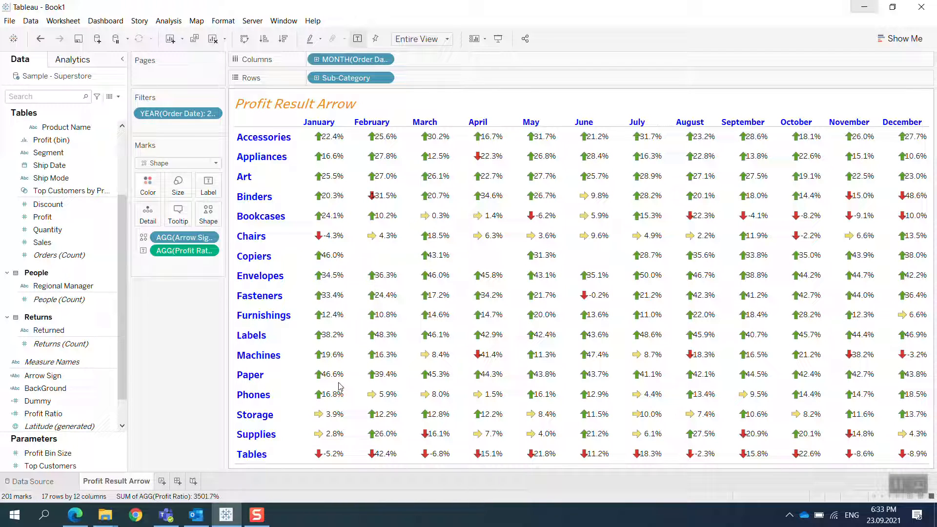
mouse_move(321, 276)
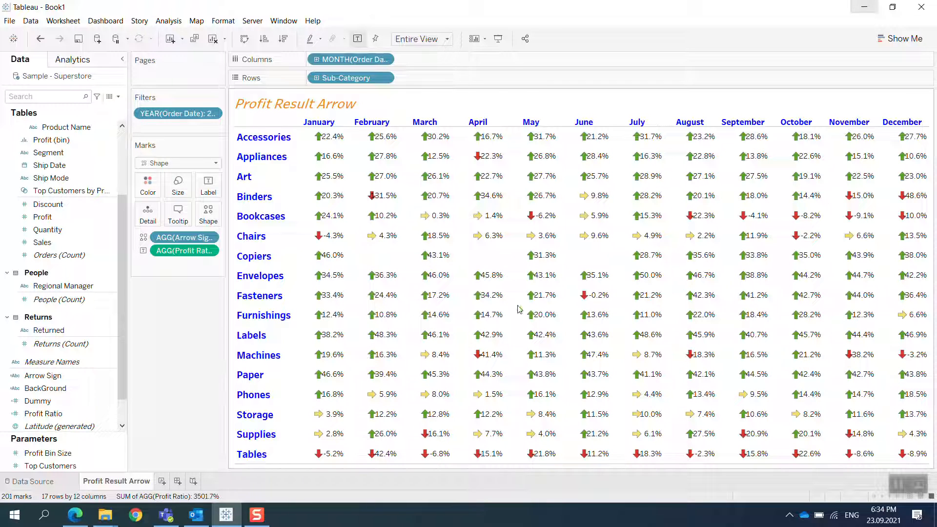
mouse_move(531, 295)
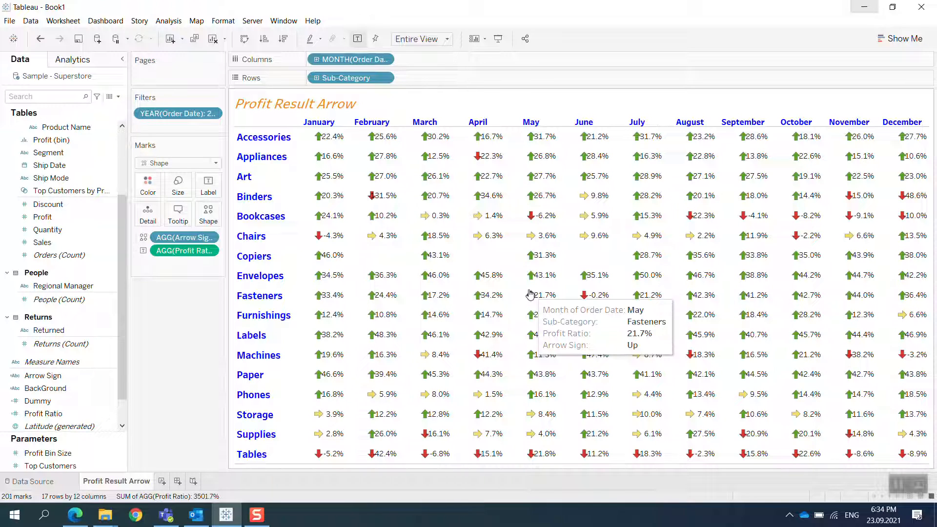
mouse_move(532, 335)
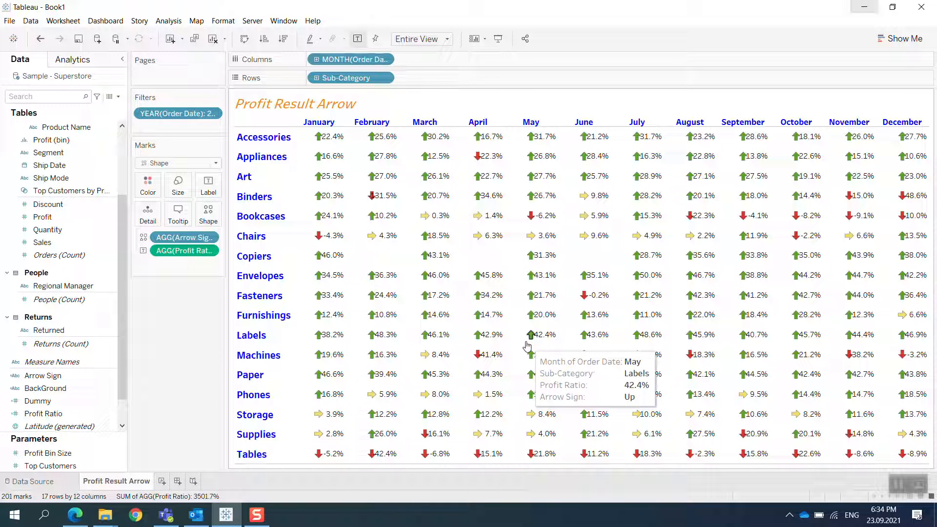
mouse_move(798, 395)
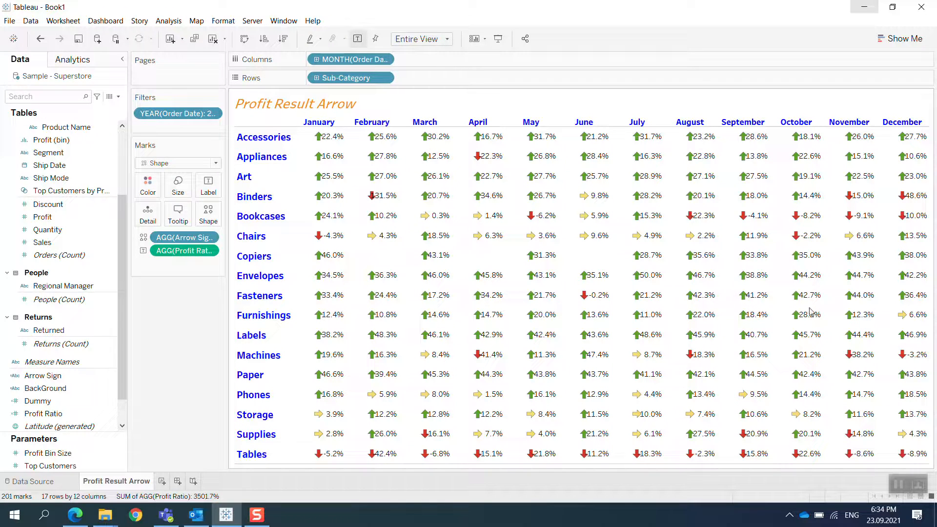
mouse_move(743, 331)
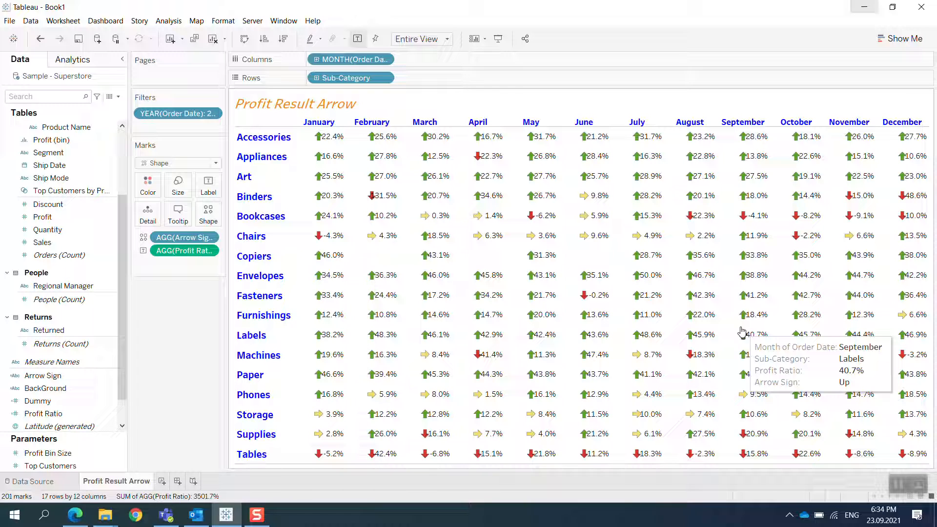